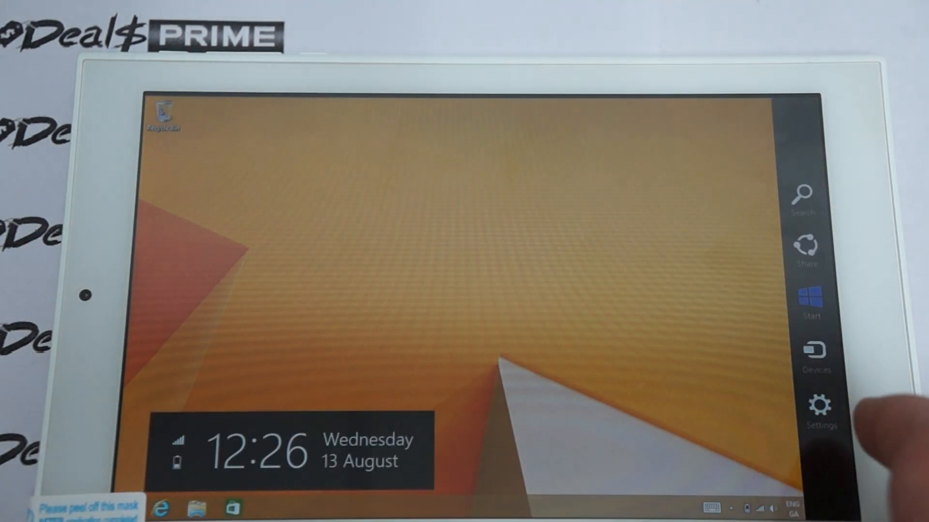
# Step: Go from the desktop to the Start screen via the Start charm
pyautogui.click(811, 308)
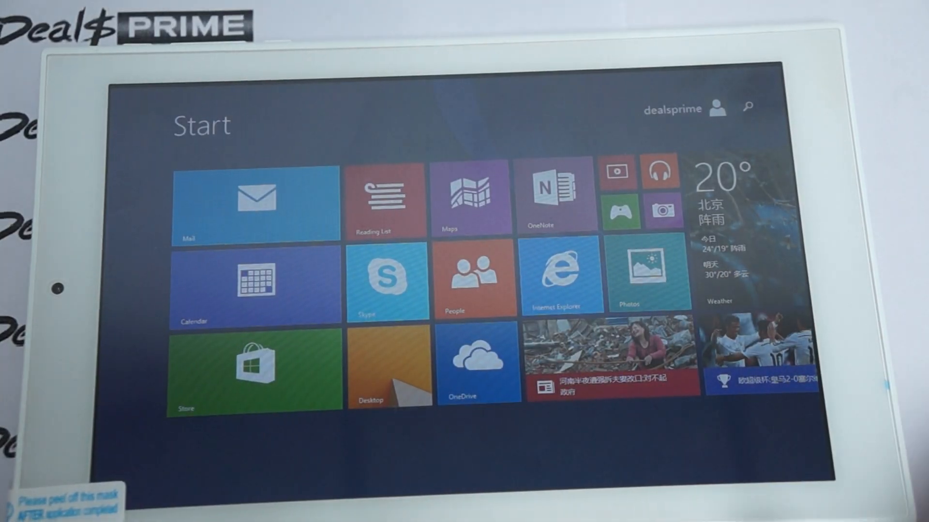
# Step: Open Region and language in Time and language and list addable languages
pyautogui.hscroll(3)
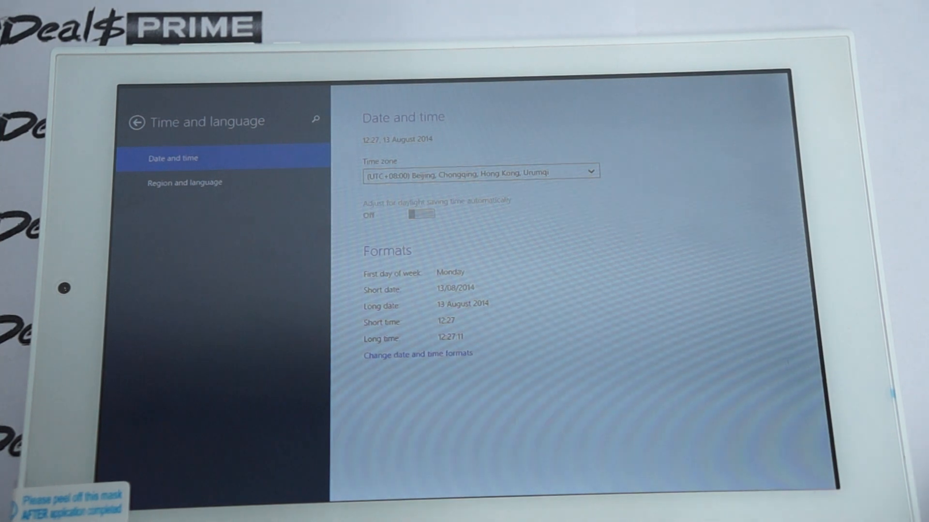
pyautogui.click(184, 181)
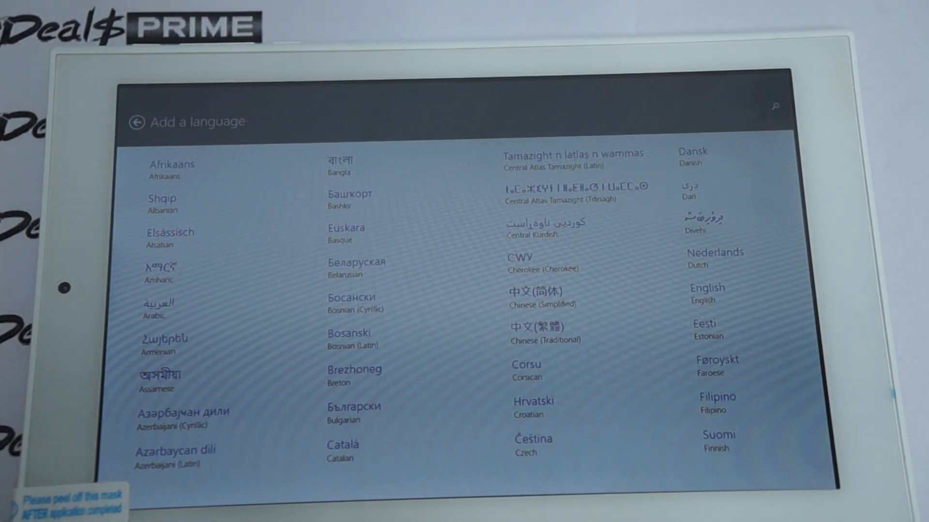
# Step: Scroll through the addable languages, then go back to the Personalize page
pyautogui.scroll(-3)
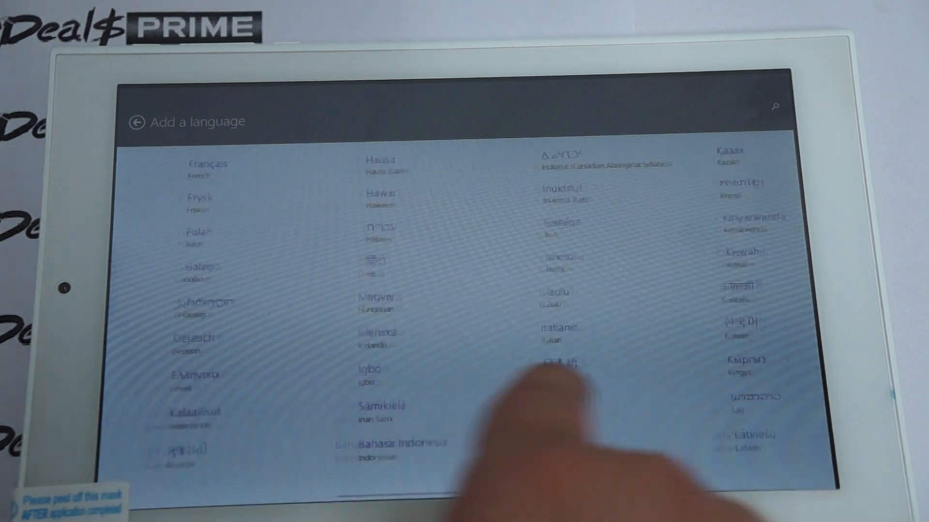
pyautogui.scroll(-3)
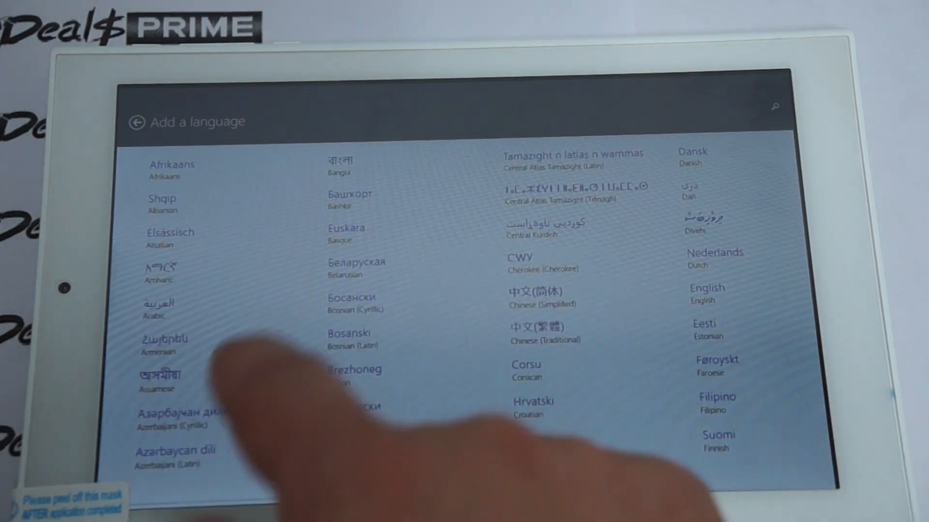
pyautogui.click(136, 122)
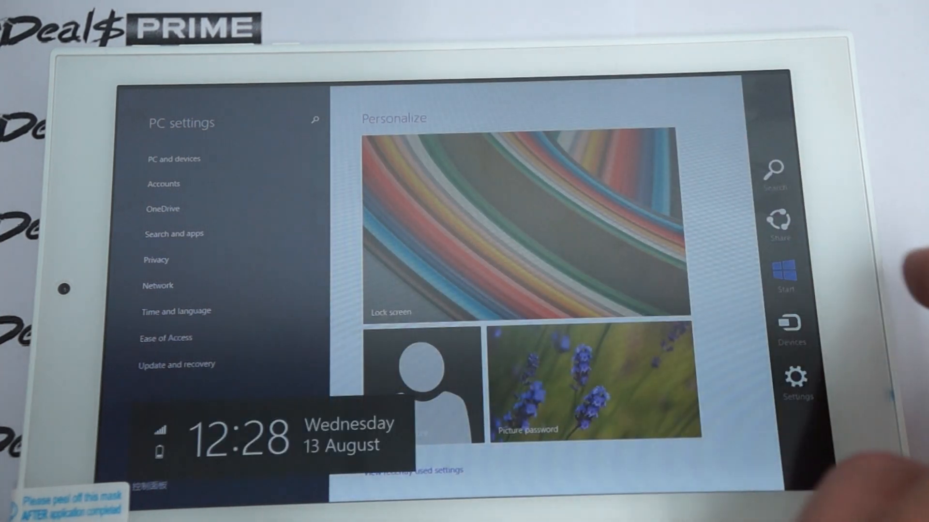
# Step: Return from PC settings to the Start screen via the Start charm
pyautogui.click(785, 270)
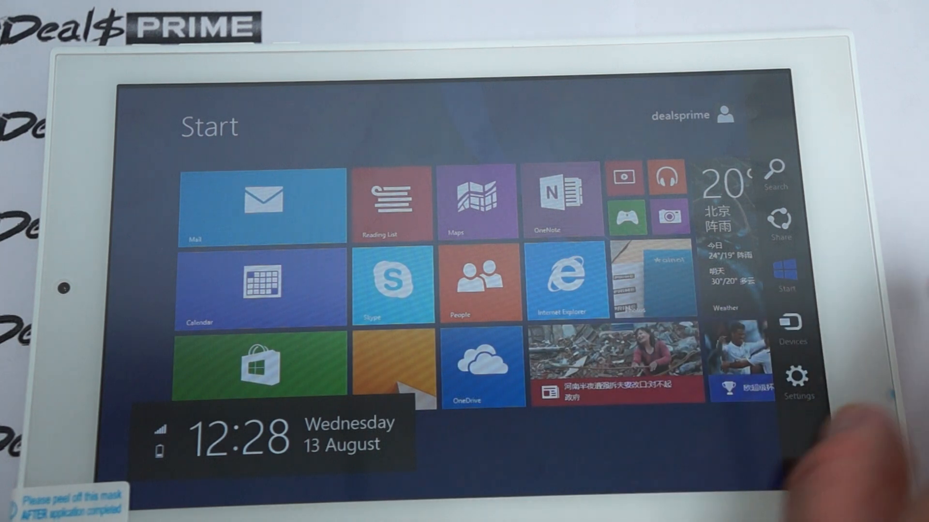
# Step: Launch Internet Explorer and load the dealsprime ASUS ZenFone 6 page
pyautogui.click(796, 377)
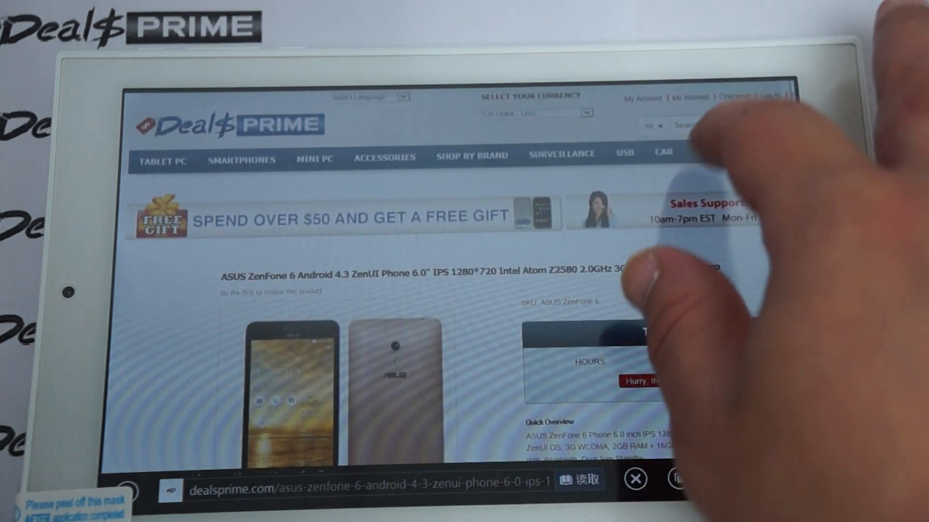
# Step: Scroll the ZenFone 6 page to its footer and open the Deals Prime homepage
pyautogui.click(698, 126)
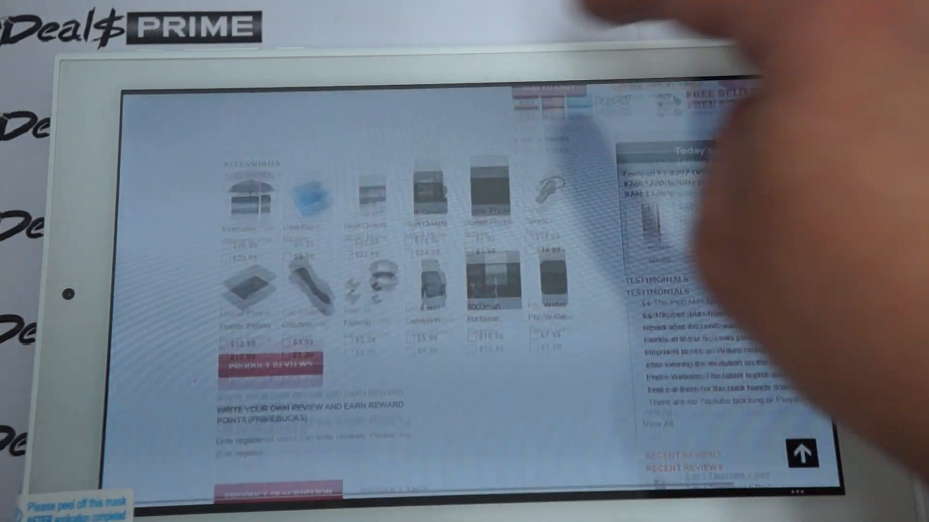
pyautogui.scroll(-3)
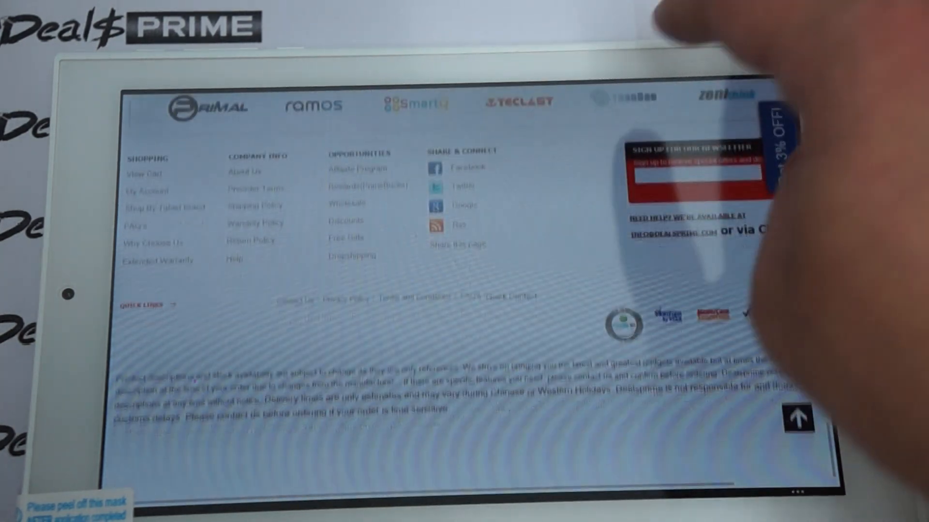
pyautogui.scroll(3)
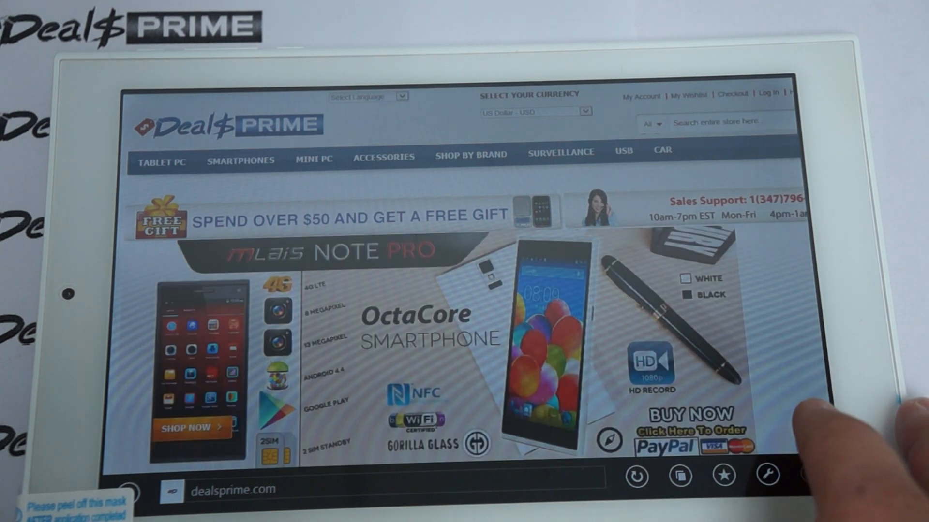
# Step: Open a new tab and load qq.com beside the Deals Prime tab
pyautogui.click(679, 475)
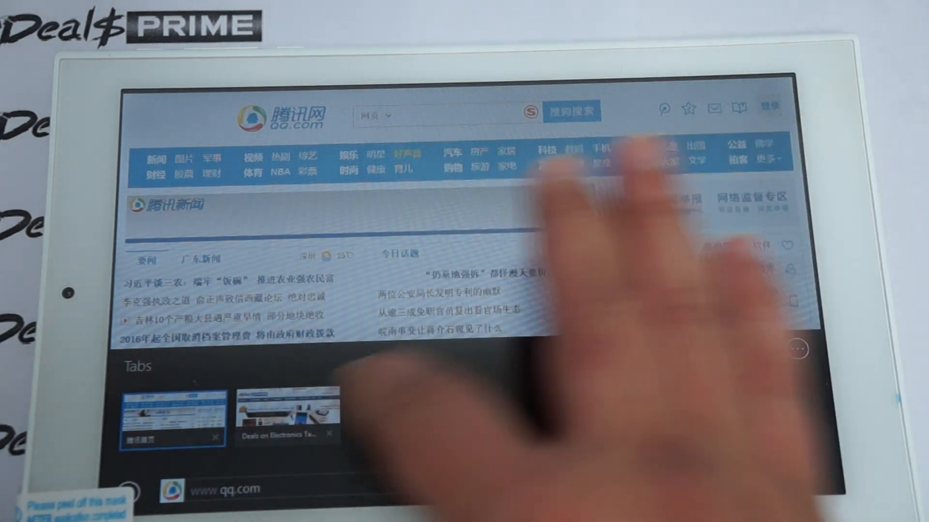
# Step: Switch back to the Deals Prime tab and scroll its store page
pyautogui.click(288, 417)
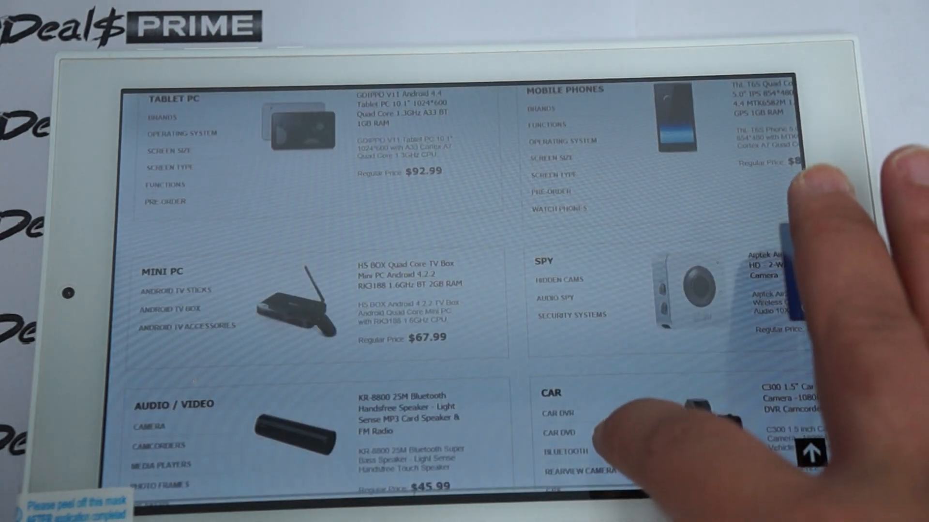
pyautogui.scroll(-3)
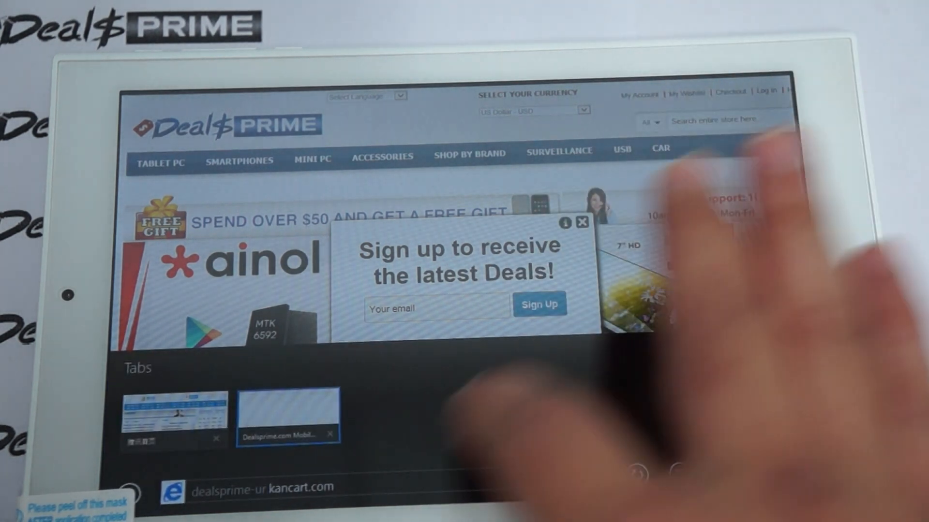
# Step: Switch to the qq.com tab and load mtv.com in it
pyautogui.click(174, 417)
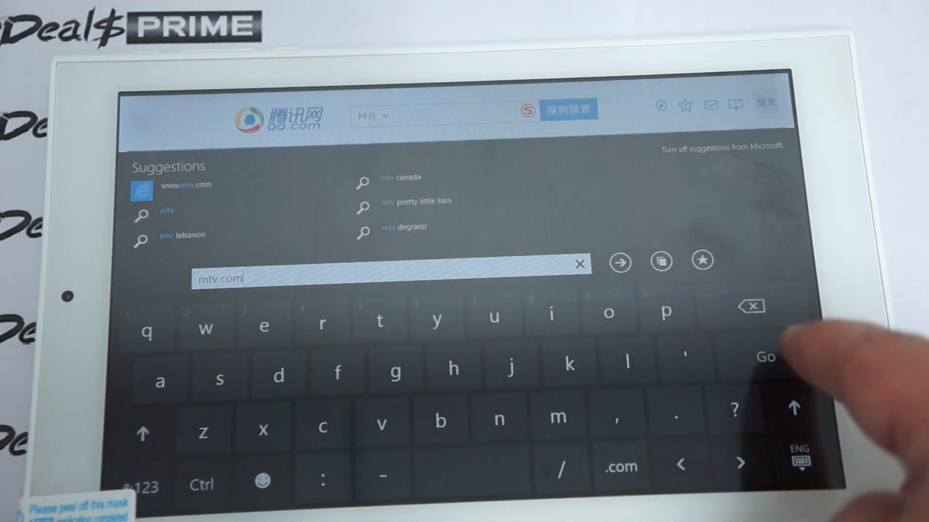
pyautogui.click(763, 355)
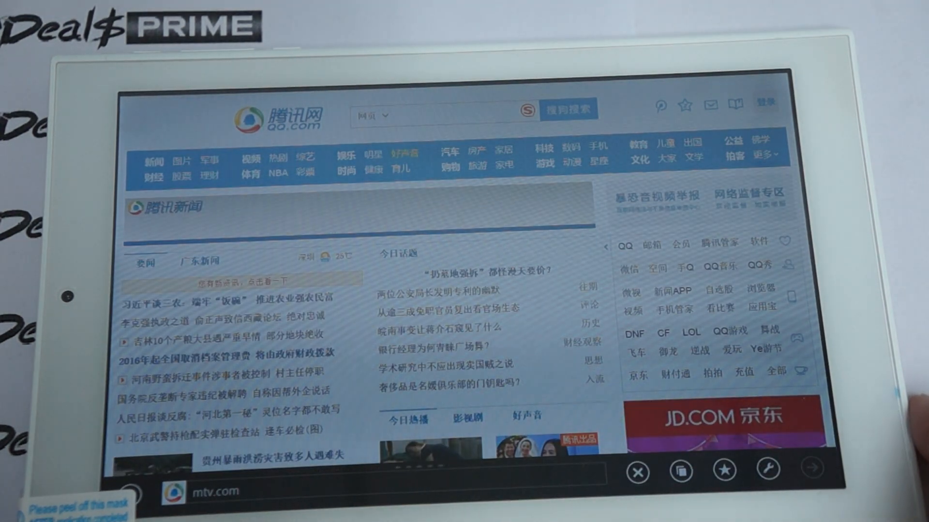